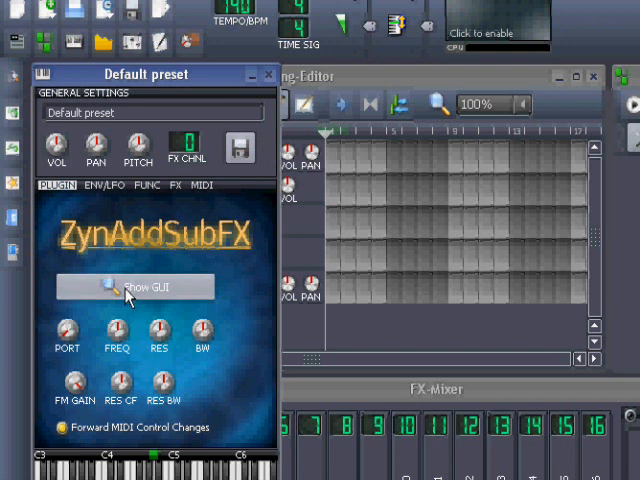
Step: Show the full ZynAddSubFX editor window and reposition it
{"action": "left_click", "coordinate": [135, 287]}
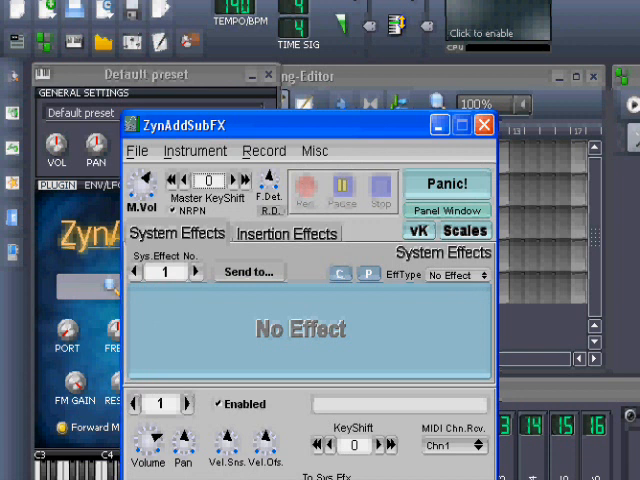
{"action": "left_click", "coordinate": [483, 123]}
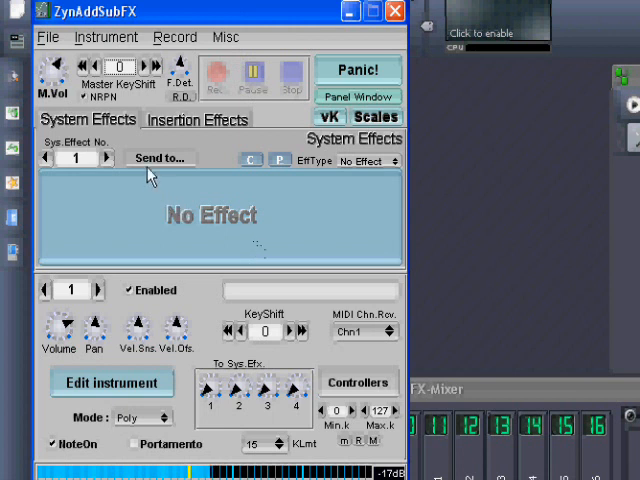
{"action": "mouse_move", "coordinate": [155, 225]}
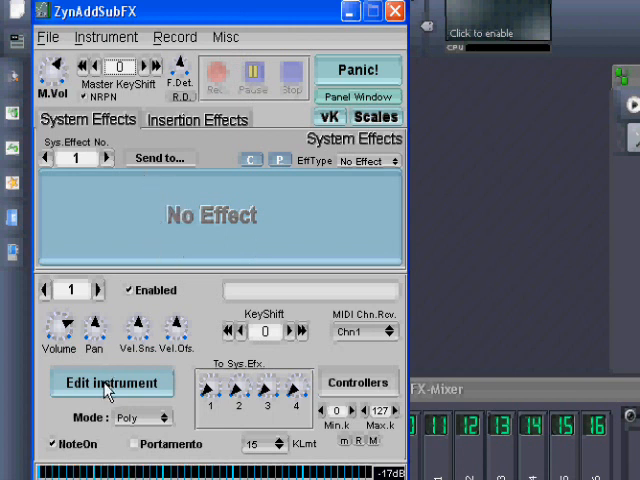
Step: Open the instrument editor, then the ADDsynth oscillator editor with its sine waveform
{"action": "left_click", "coordinate": [112, 383]}
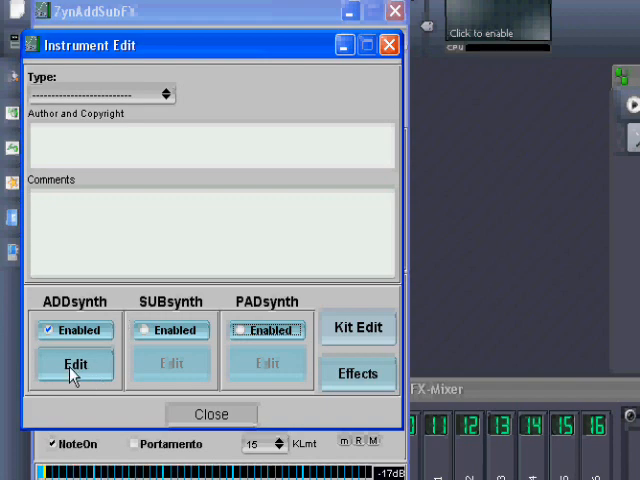
{"action": "left_click", "coordinate": [74, 364]}
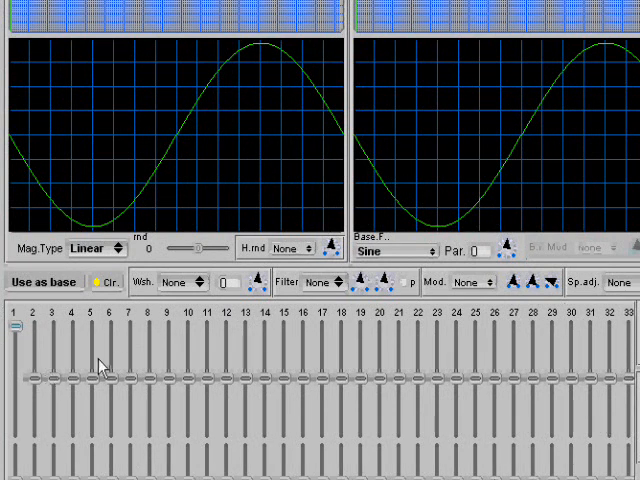
{"action": "mouse_move", "coordinate": [600, 363]}
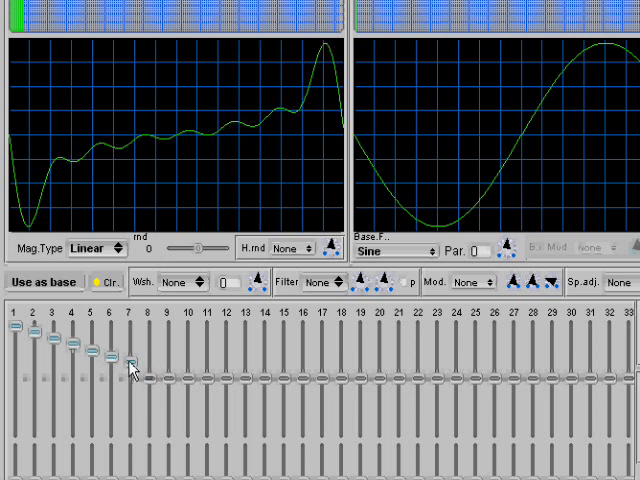
Step: Pull harmonics 7 and 6 back down to zero
{"action": "left_click_drag", "start_coordinate": [125, 360], "coordinate": [130, 382]}
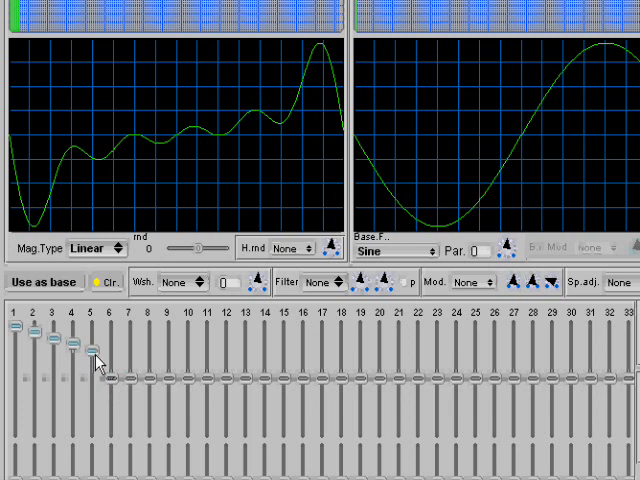
{"action": "left_click_drag", "start_coordinate": [90, 358], "coordinate": [92, 385]}
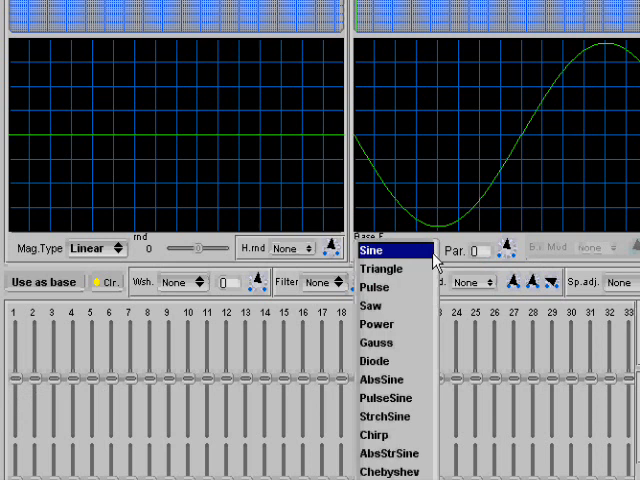
{"action": "mouse_move", "coordinate": [423, 267]}
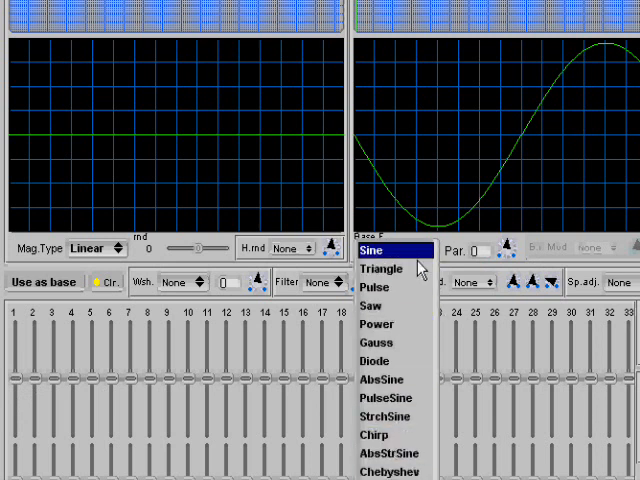
Step: Choose the Saw base waveform and apply it with Use as base
{"action": "left_click", "coordinate": [380, 249]}
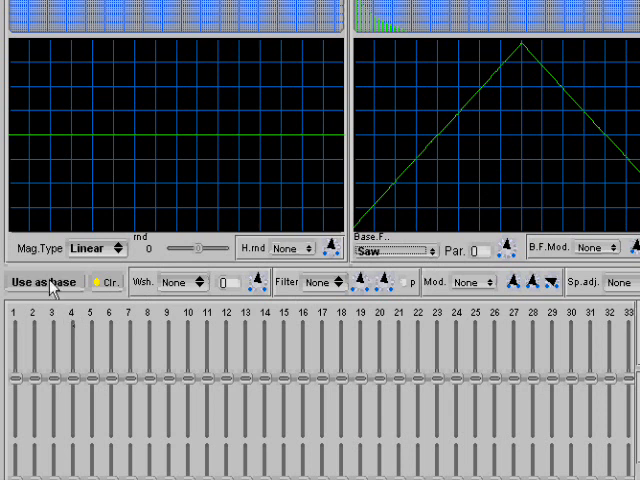
{"action": "left_click", "coordinate": [95, 247]}
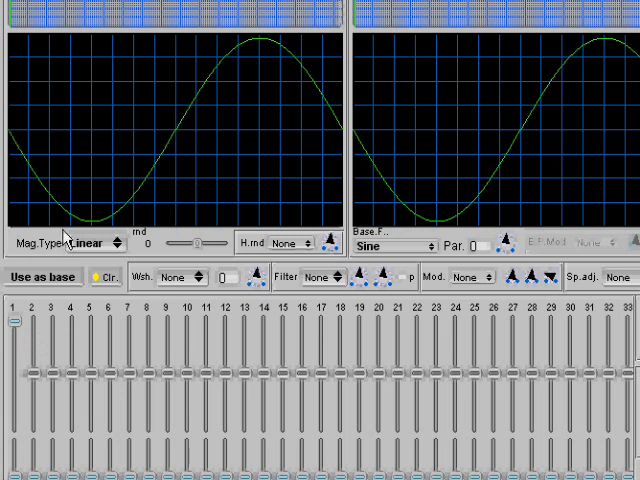
{"action": "mouse_move", "coordinate": [258, 80]}
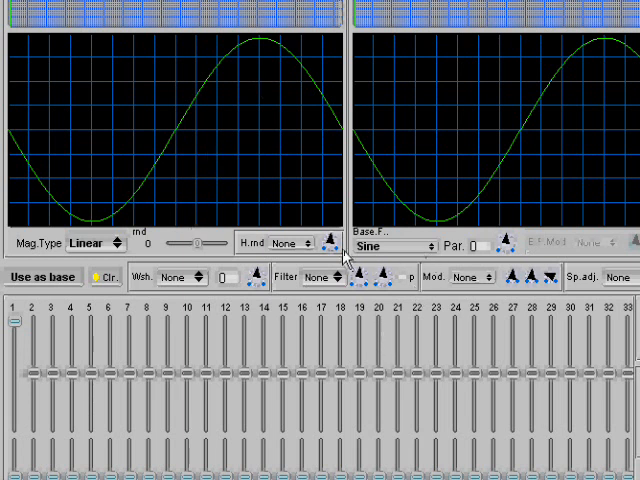
Step: Open the Base.F. dropdown to pick Saw as the base waveform
{"action": "left_click", "coordinate": [390, 245]}
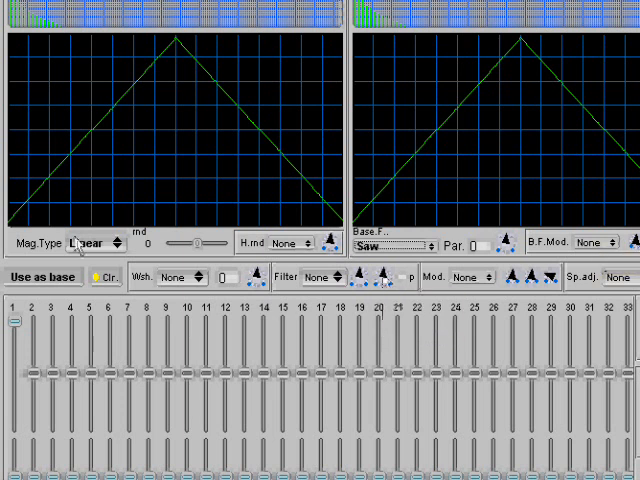
{"action": "mouse_move", "coordinate": [324, 315]}
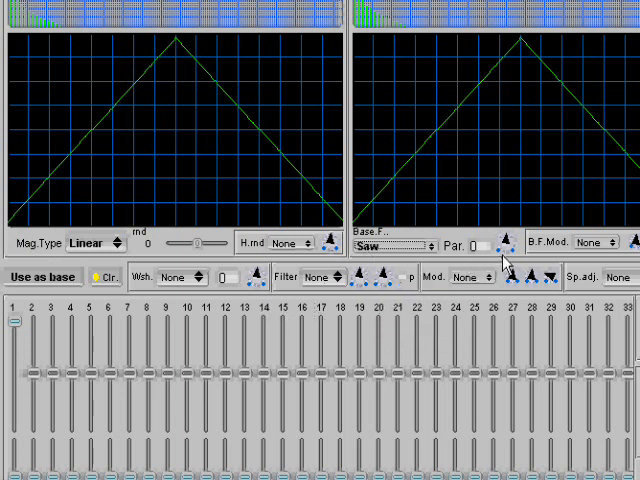
{"action": "mouse_move", "coordinate": [505, 268]}
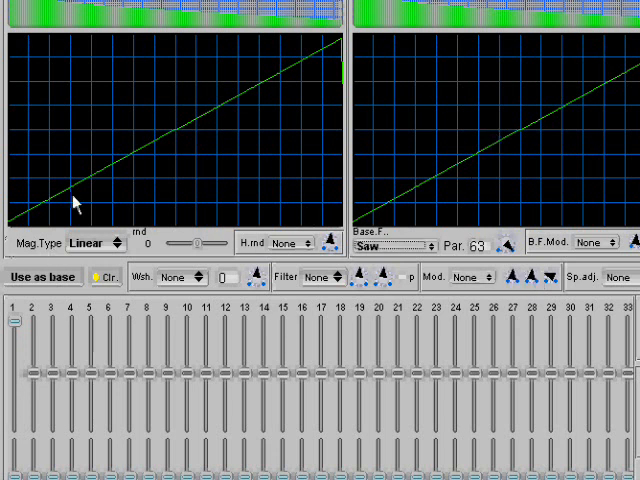
{"action": "mouse_move", "coordinate": [337, 243]}
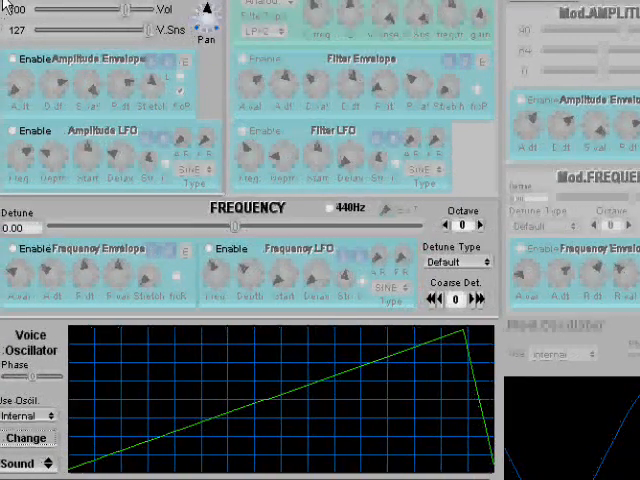
Step: Scroll the voice editor down and advance Current Voice to voice 2
{"action": "scroll", "scroll_direction": "down", "scroll_amount": 3}
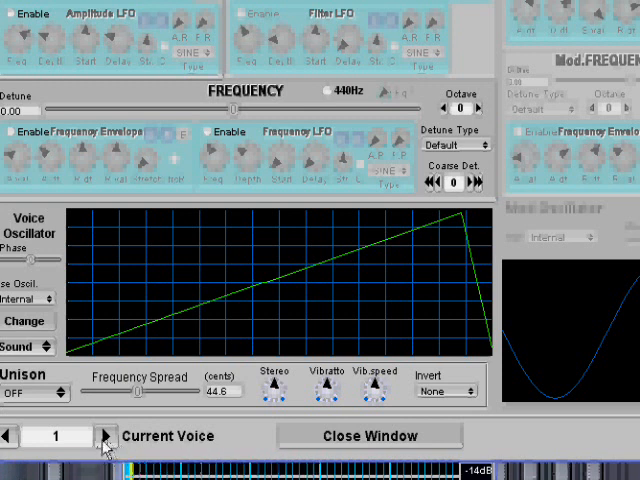
{"action": "left_click", "coordinate": [100, 436]}
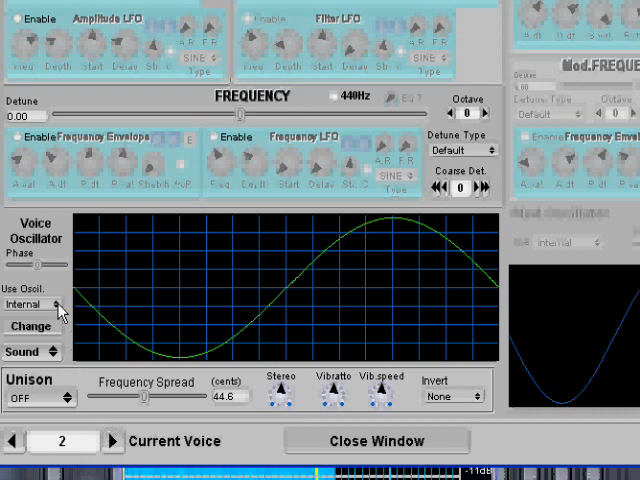
{"action": "mouse_move", "coordinate": [168, 462]}
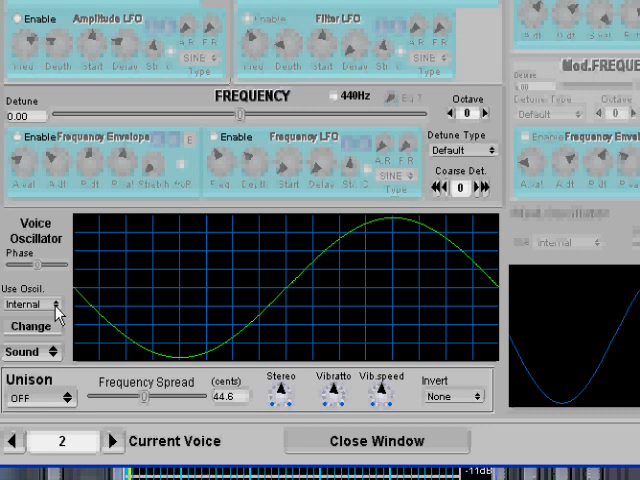
Step: Advance Current Voice from voice 2 to voice 3
{"action": "left_click", "coordinate": [33, 304]}
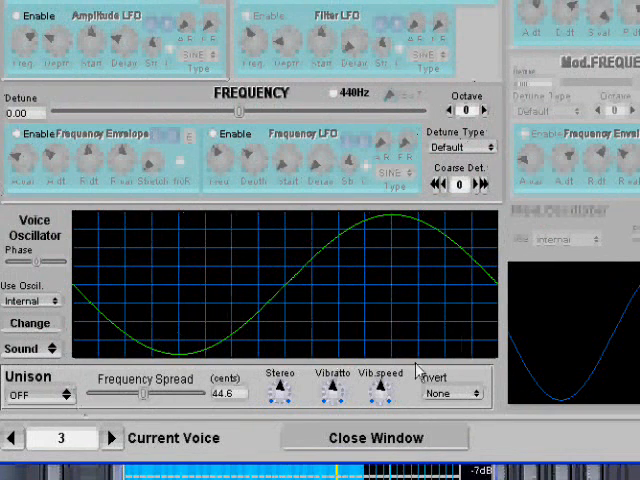
Step: Raise voice 3's octave from 0 to 1
{"action": "left_click", "coordinate": [470, 104]}
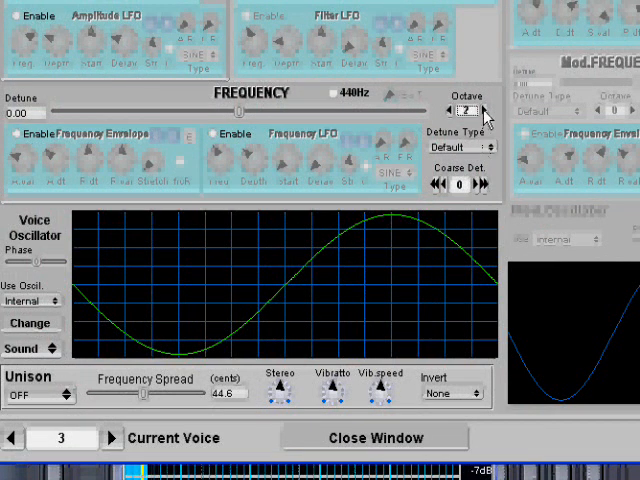
{"action": "left_click", "coordinate": [484, 112]}
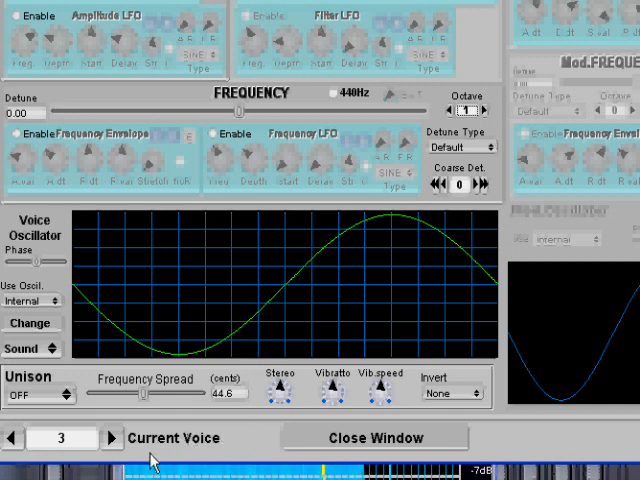
{"action": "mouse_move", "coordinate": [15, 450]}
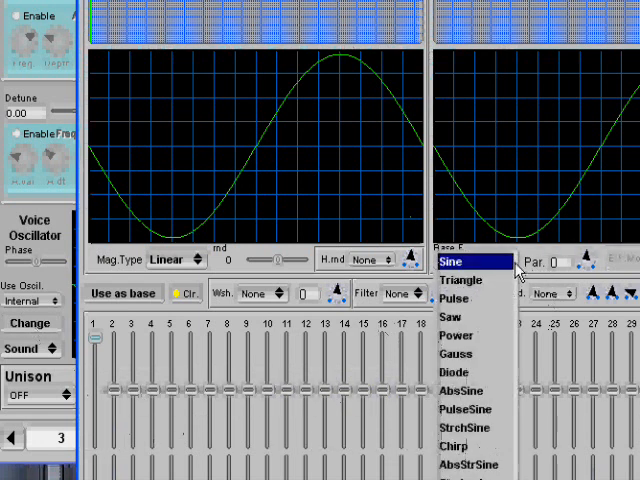
Step: Try several base functions for voice 3's oscillator, settling on Chirp
{"action": "left_click", "coordinate": [455, 293]}
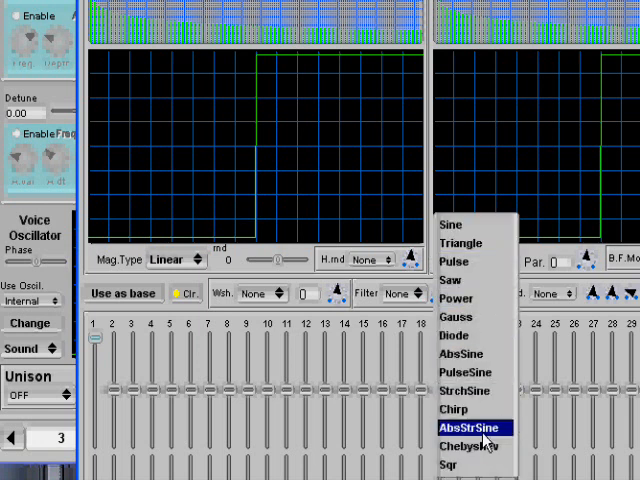
{"action": "left_click", "coordinate": [455, 410]}
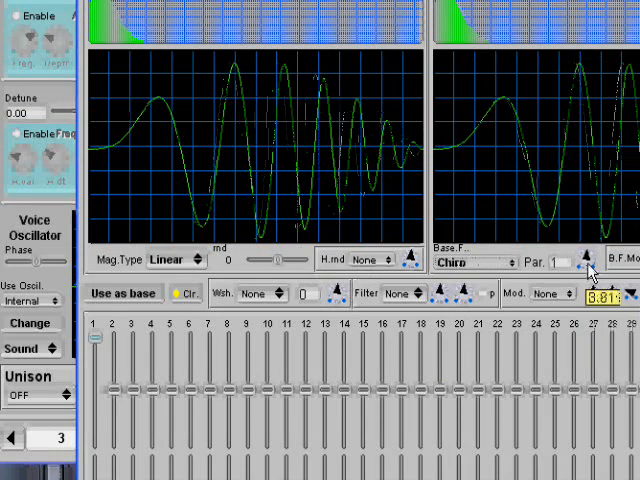
Step: Reset the base function Par to 0, then switch the base function through Sqr to Saw
{"action": "left_click", "coordinate": [588, 270]}
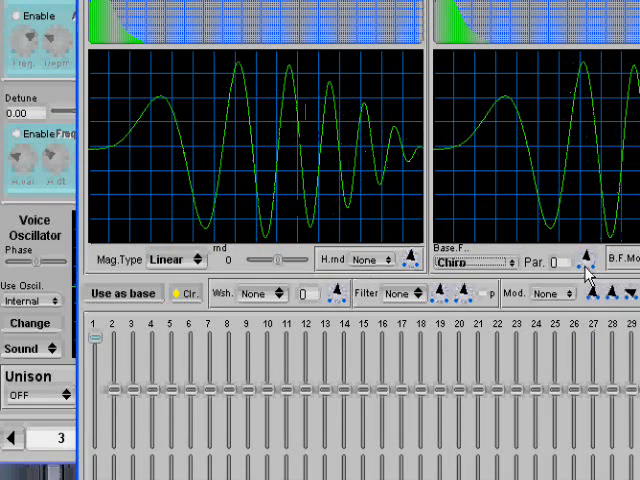
{"action": "left_click", "coordinate": [478, 265]}
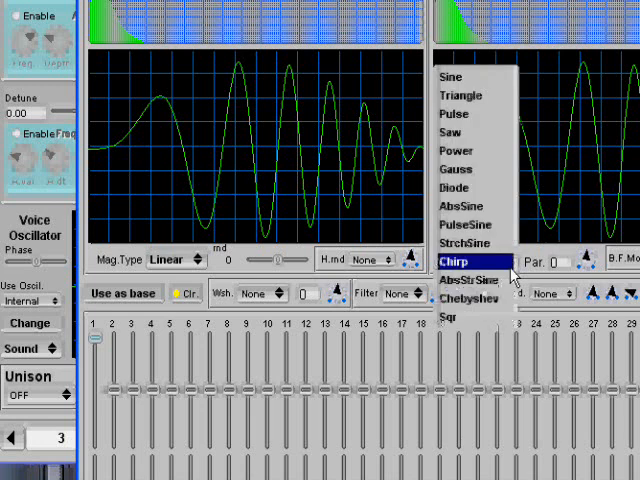
{"action": "mouse_move", "coordinate": [460, 345]}
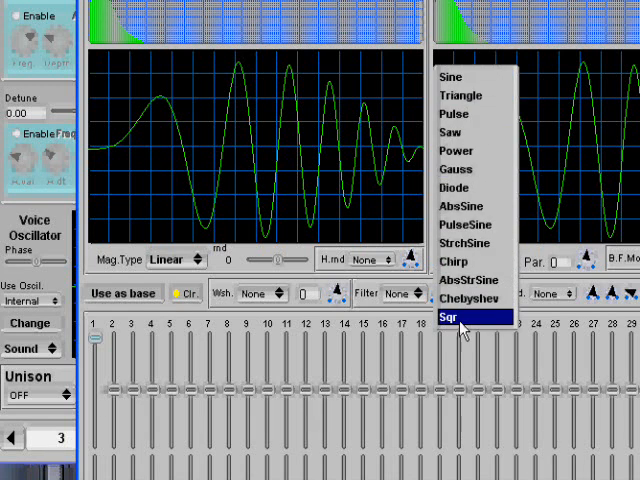
{"action": "mouse_move", "coordinate": [475, 78]}
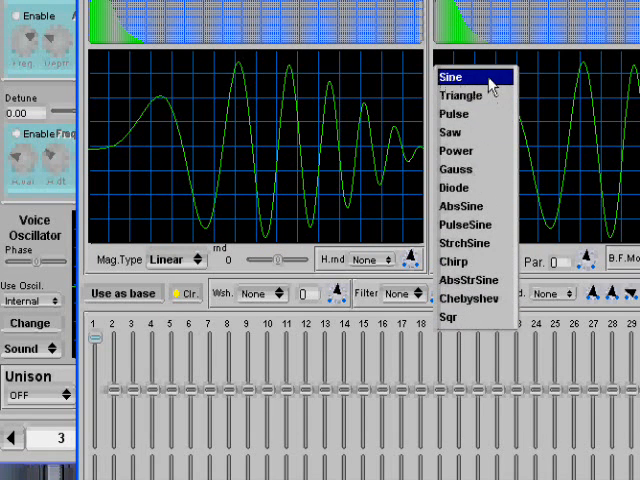
{"action": "mouse_move", "coordinate": [480, 322]}
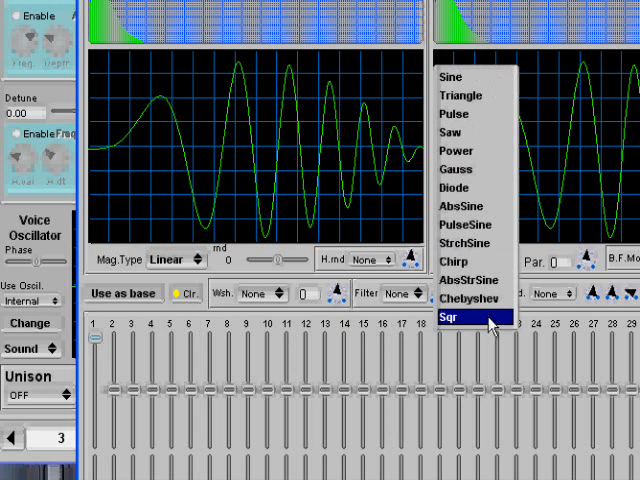
{"action": "left_click", "coordinate": [476, 317]}
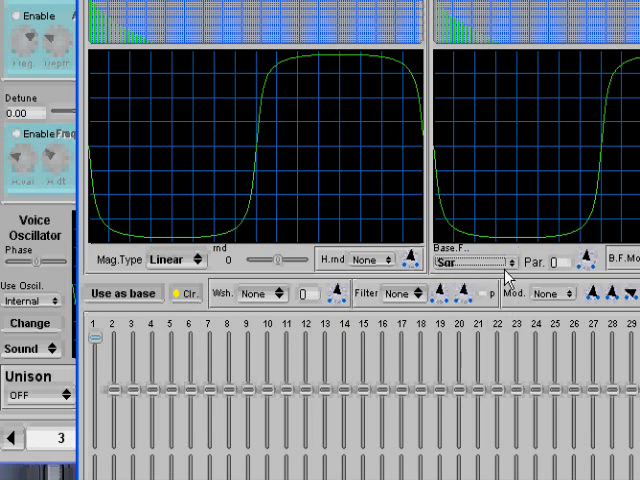
{"action": "left_click", "coordinate": [470, 262]}
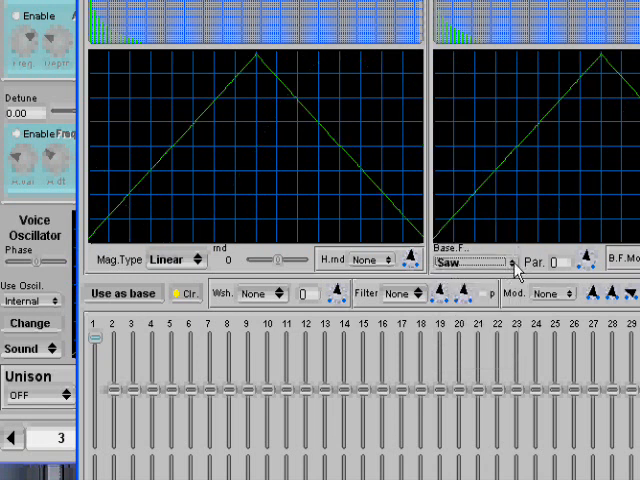
{"action": "left_click", "coordinate": [475, 263]}
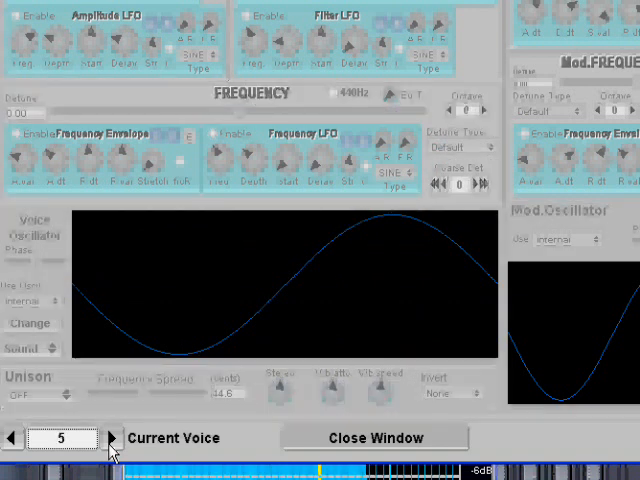
Step: Step through voices 1, 2 and 3, checking ramp, ramp and square oscillators
{"action": "left_click", "coordinate": [117, 438]}
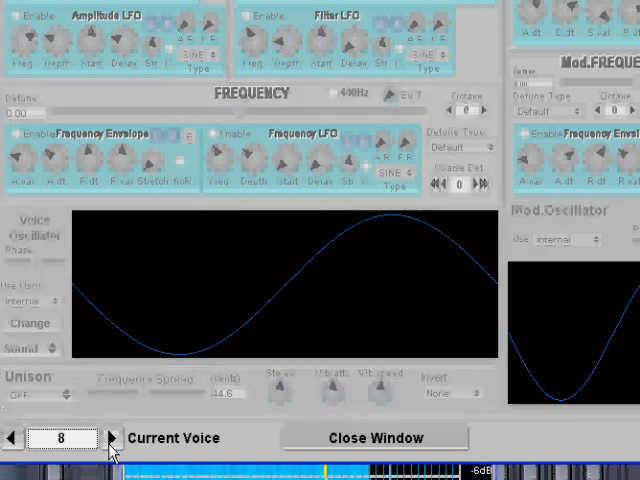
{"action": "left_click", "coordinate": [12, 438]}
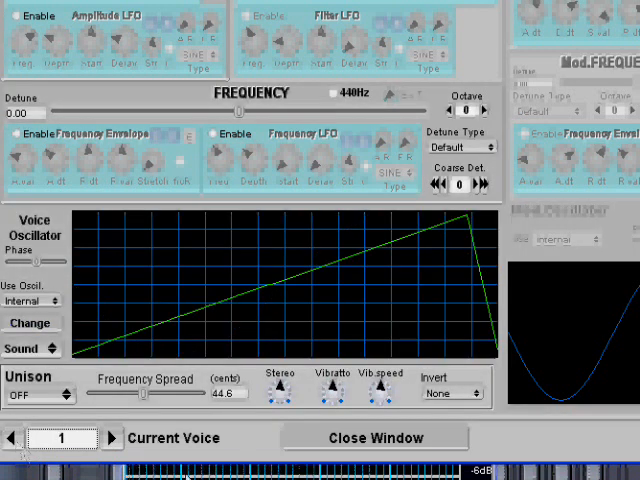
{"action": "left_click", "coordinate": [100, 438]}
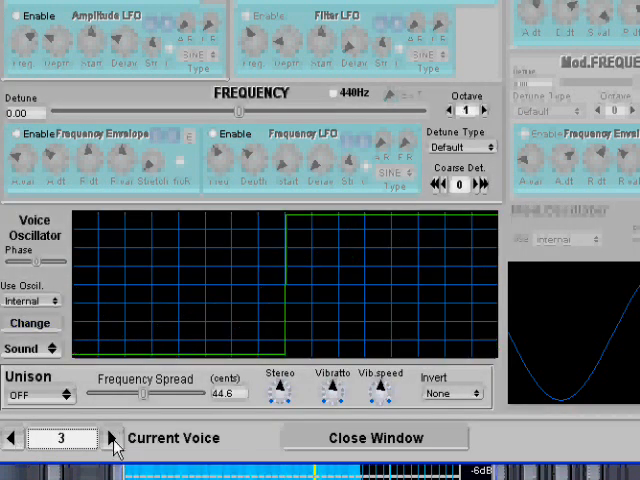
{"action": "left_click", "coordinate": [12, 438]}
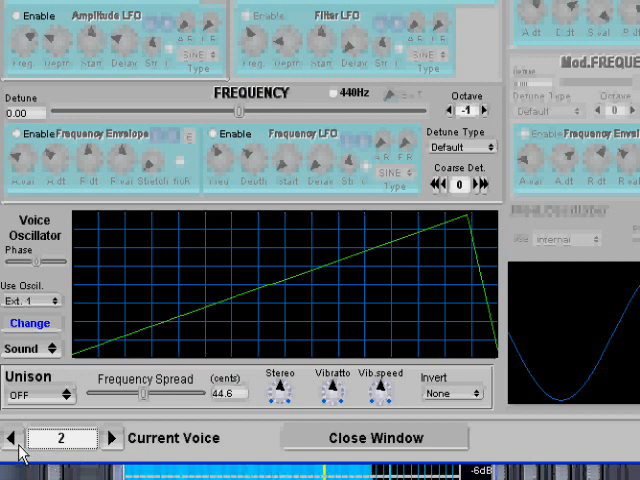
{"action": "left_click", "coordinate": [111, 438]}
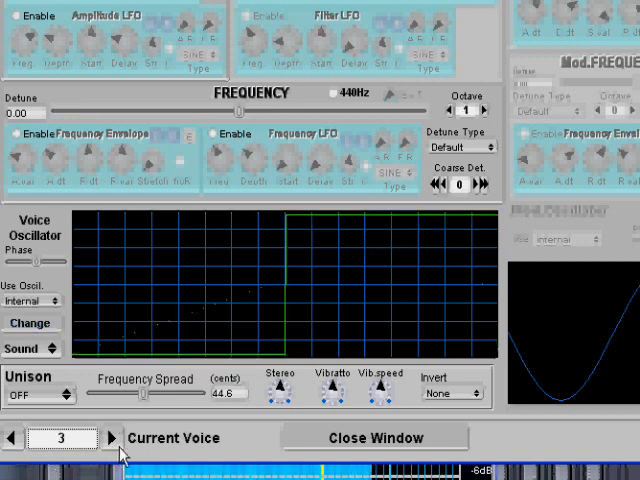
{"action": "left_click", "coordinate": [111, 438]}
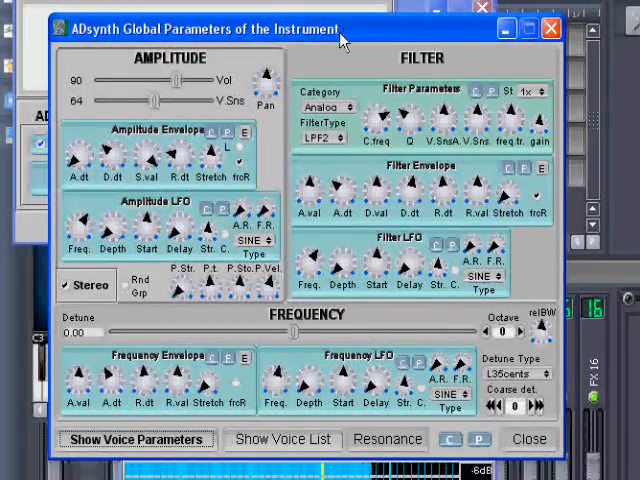
{"action": "mouse_move", "coordinate": [83, 157]}
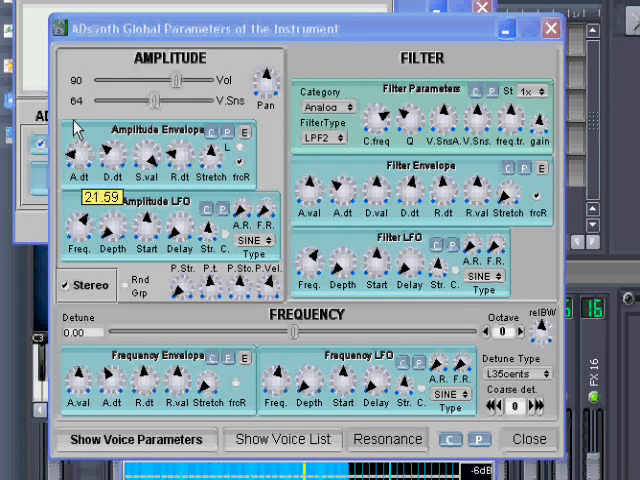
Step: Raise the global amplitude envelope attack time to about 48.9
{"action": "left_click_drag", "start_coordinate": [77, 150], "coordinate": [77, 135]}
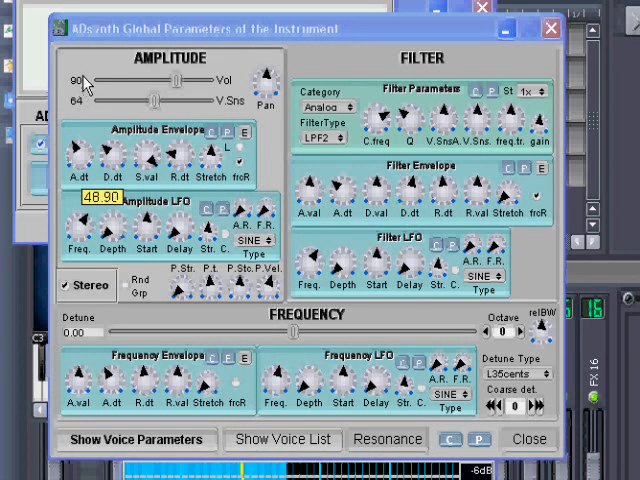
{"action": "left_click_drag", "start_coordinate": [78, 150], "coordinate": [82, 140]}
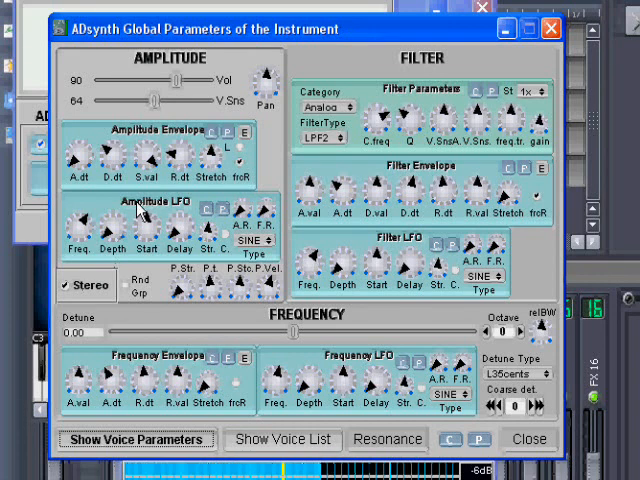
{"action": "mouse_move", "coordinate": [183, 297]}
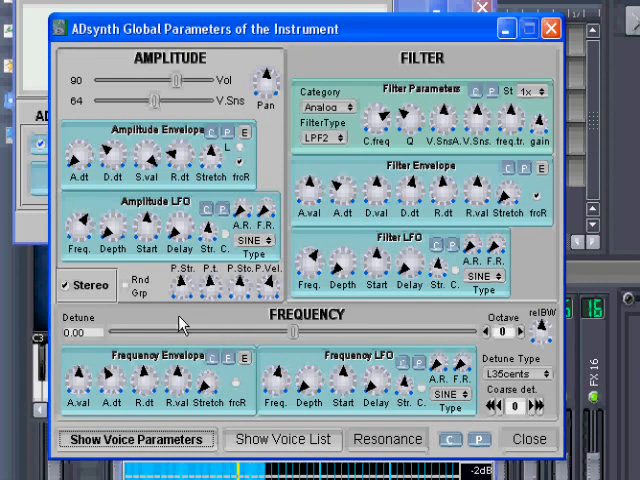
{"action": "mouse_move", "coordinate": [190, 295]}
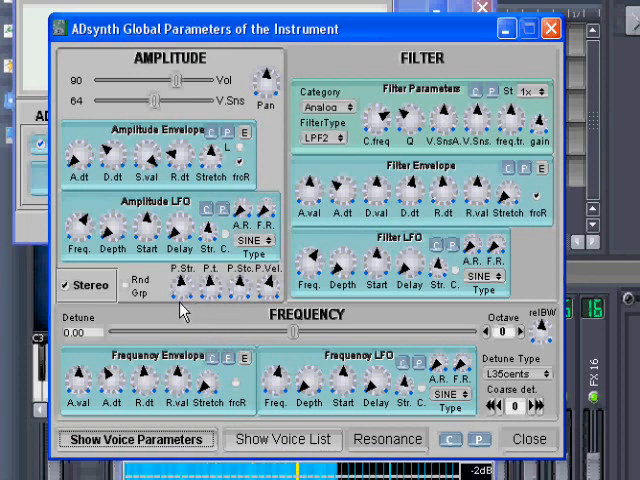
{"action": "mouse_move", "coordinate": [185, 290]}
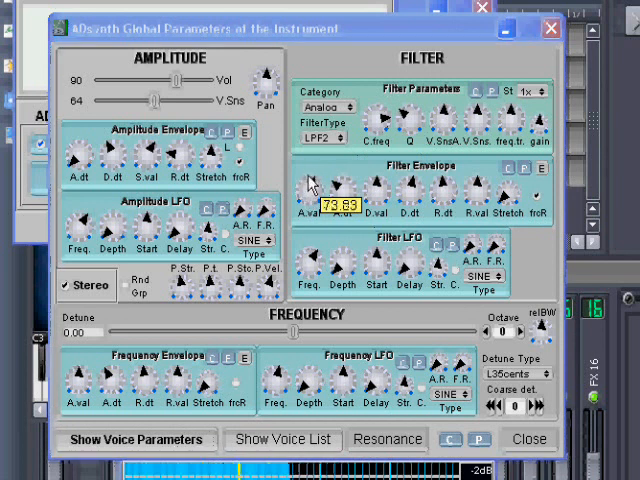
Step: Adjust the filter envelope start value and the global Filter C.freq cutoff knob
{"action": "left_click_drag", "start_coordinate": [313, 185], "coordinate": [320, 175]}
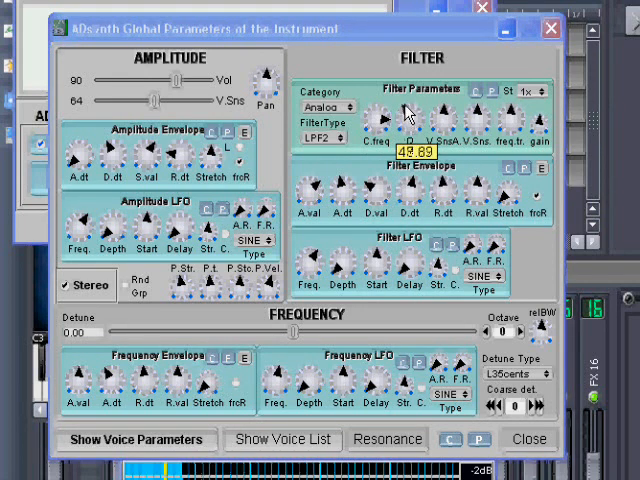
{"action": "left_click_drag", "start_coordinate": [400, 105], "coordinate": [405, 90]}
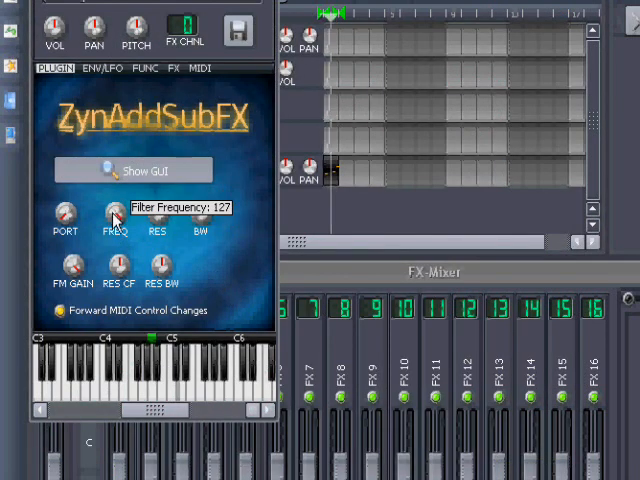
Step: Sweep the LMMS FREQ knob through 0, 31, 38 and 112, settling at 64
{"action": "left_click_drag", "start_coordinate": [113, 210], "coordinate": [113, 245]}
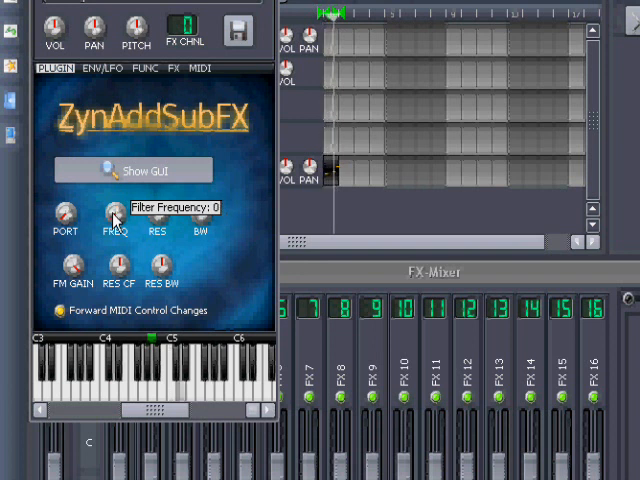
{"action": "left_click_drag", "start_coordinate": [113, 213], "coordinate": [120, 195]}
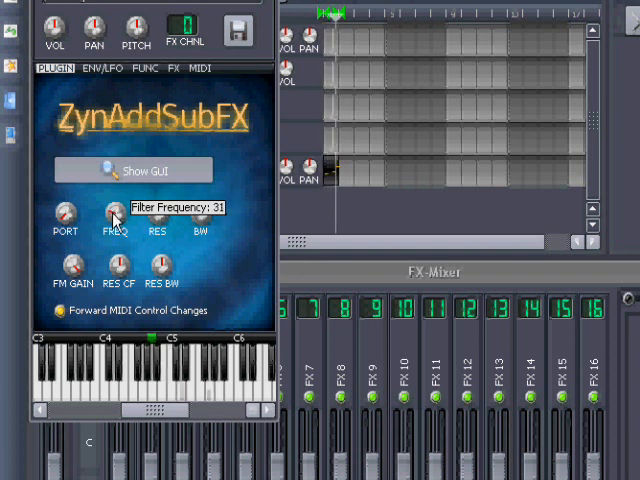
{"action": "left_click_drag", "start_coordinate": [113, 212], "coordinate": [113, 240]}
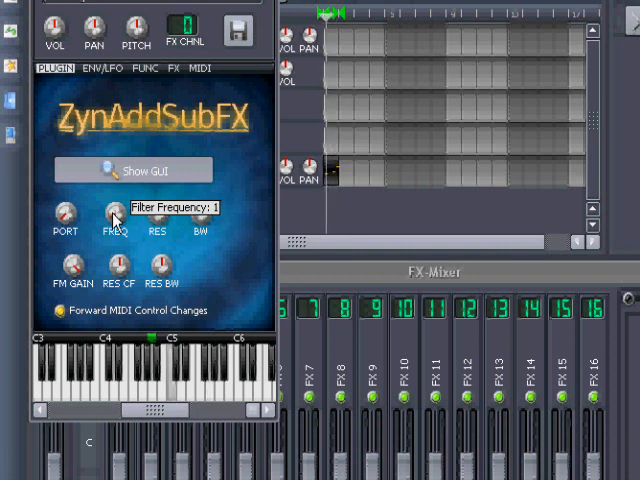
{"action": "left_click_drag", "start_coordinate": [113, 212], "coordinate": [113, 170]}
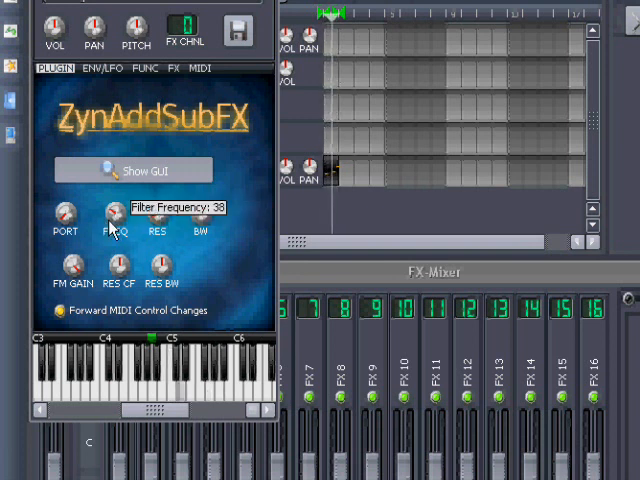
{"action": "left_click_drag", "start_coordinate": [113, 213], "coordinate": [113, 195]}
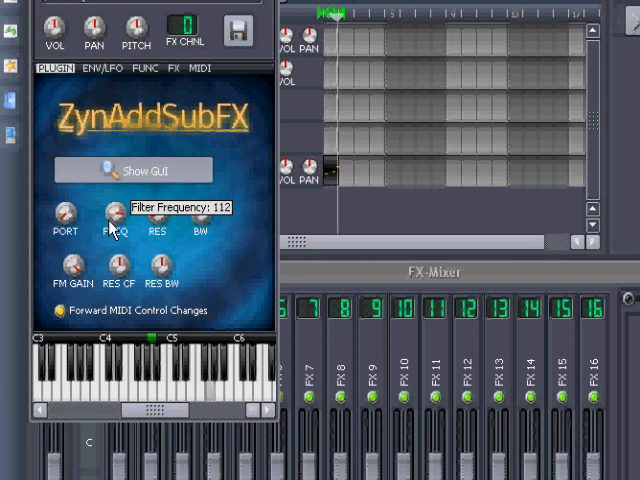
{"action": "left_click_drag", "start_coordinate": [112, 210], "coordinate": [112, 230]}
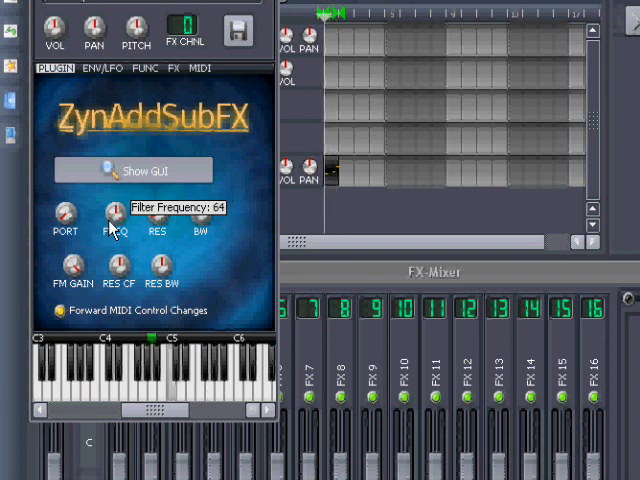
{"action": "left_click_drag", "start_coordinate": [112, 213], "coordinate": [112, 230]}
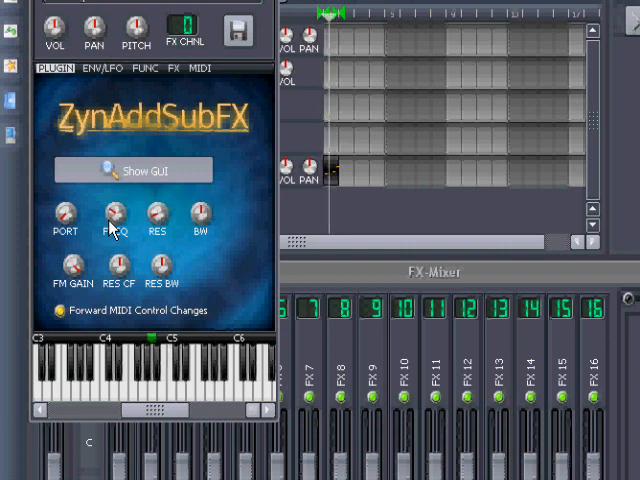
{"action": "mouse_move", "coordinate": [205, 225]}
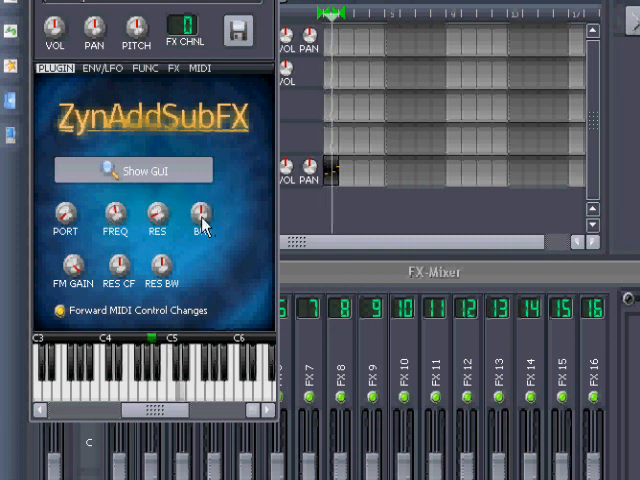
{"action": "mouse_move", "coordinate": [200, 215]}
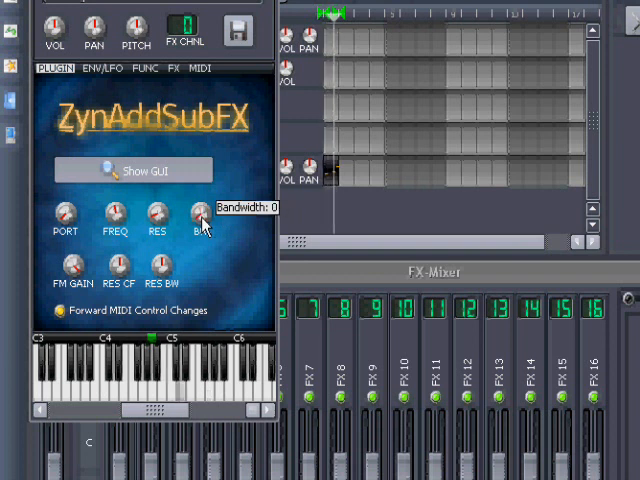
Step: Raise the BW knob from 0 to 64 and reopen the ZynAddSubFX editor
{"action": "left_click_drag", "start_coordinate": [197, 212], "coordinate": [197, 180]}
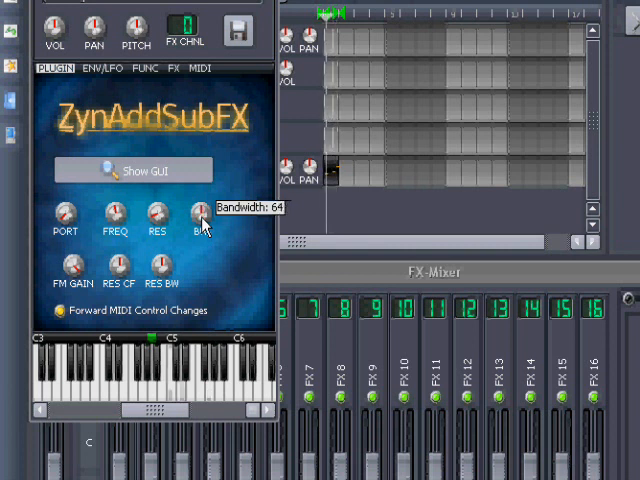
{"action": "mouse_move", "coordinate": [540, 470]}
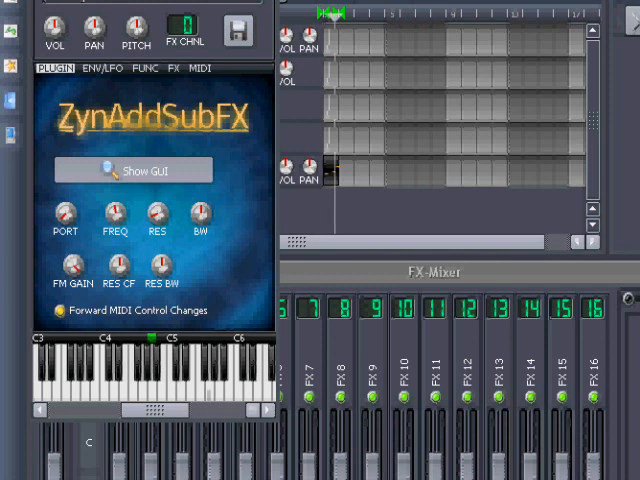
{"action": "left_click", "coordinate": [133, 170]}
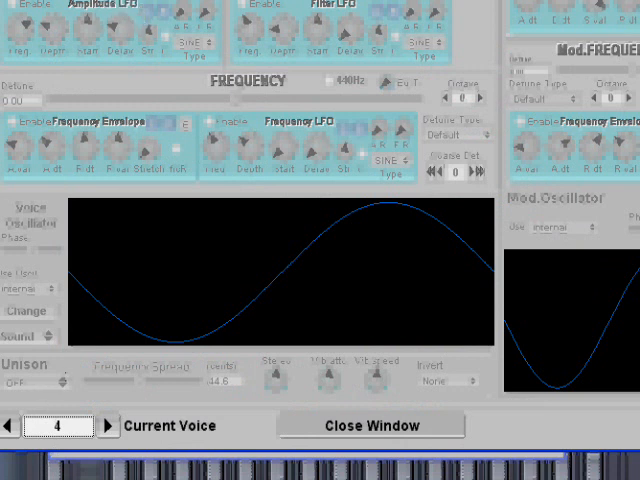
Step: Step back through the voices and give voice 1 a unison size of 10
{"action": "left_click", "coordinate": [16, 426]}
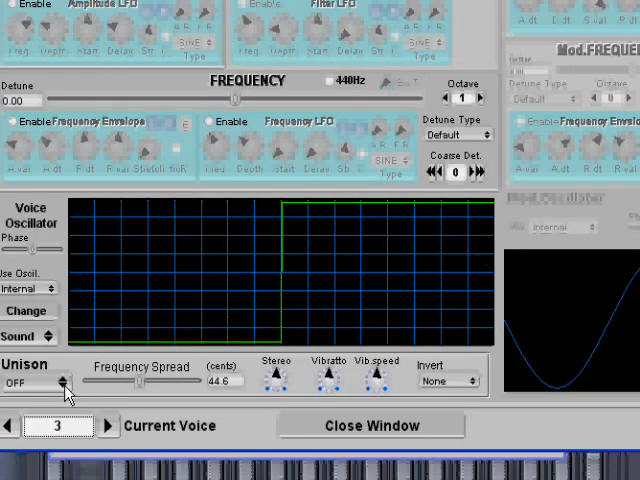
{"action": "left_click", "coordinate": [32, 384]}
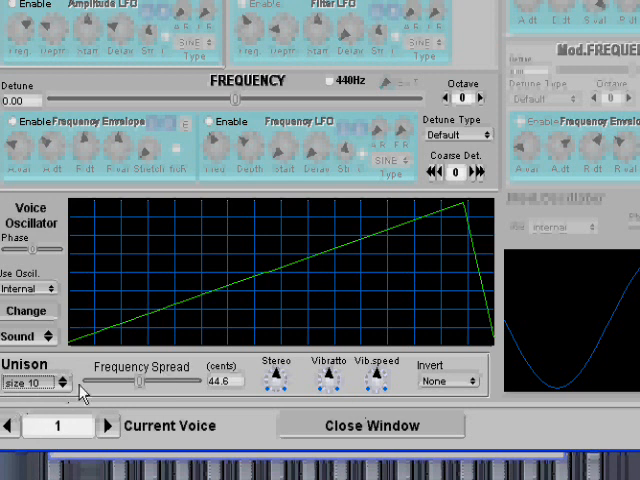
{"action": "left_click", "coordinate": [30, 382]}
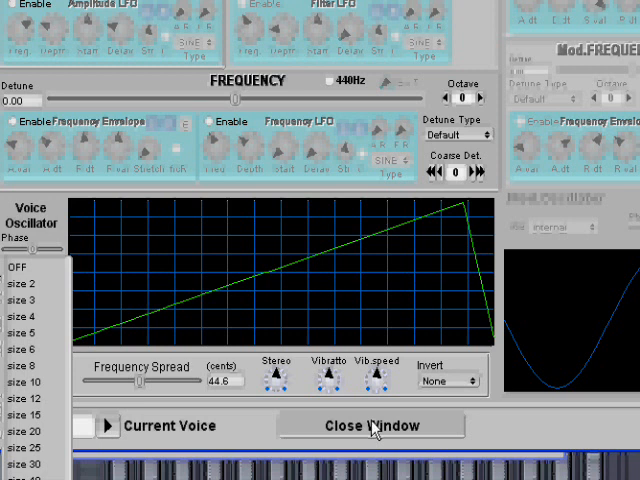
{"action": "mouse_move", "coordinate": [372, 432]}
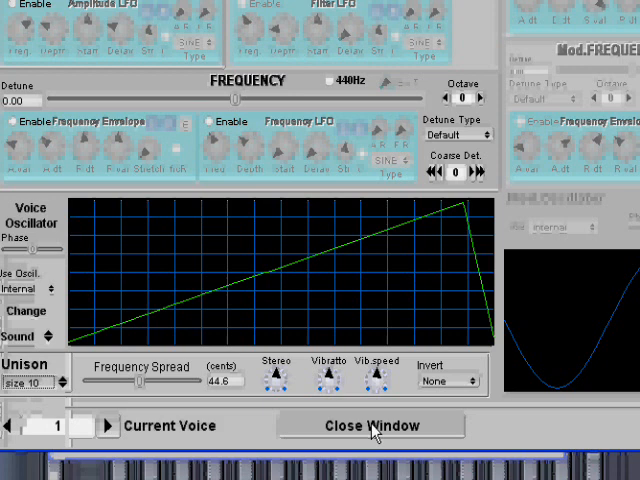
{"action": "left_click", "coordinate": [371, 425]}
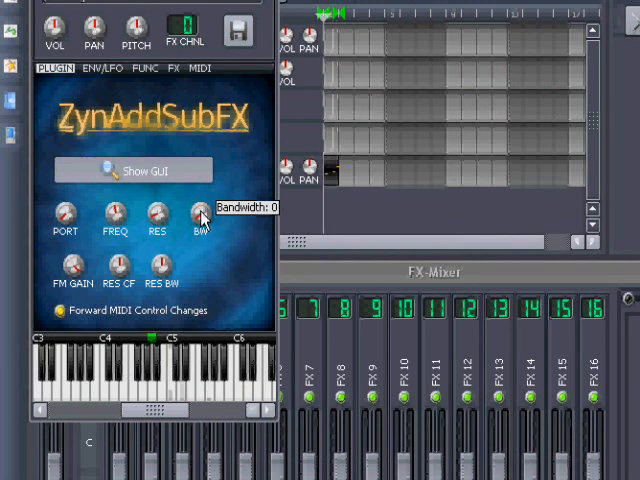
Step: Sweep the BW knob from 0 up to 119 and 125, then down to 84
{"action": "left_click_drag", "start_coordinate": [198, 213], "coordinate": [200, 190]}
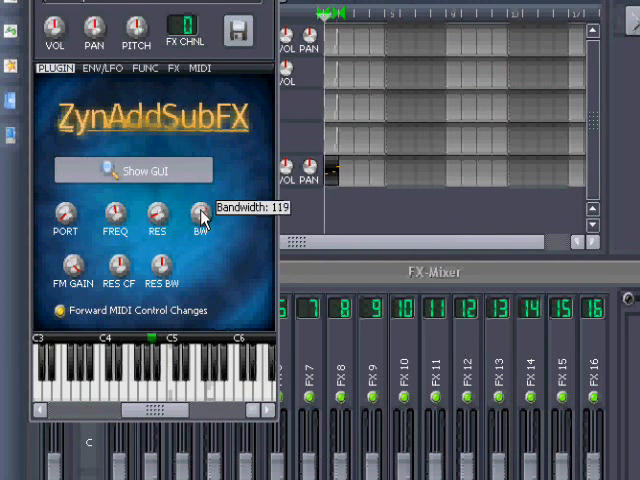
{"action": "left_click_drag", "start_coordinate": [200, 213], "coordinate": [200, 205]}
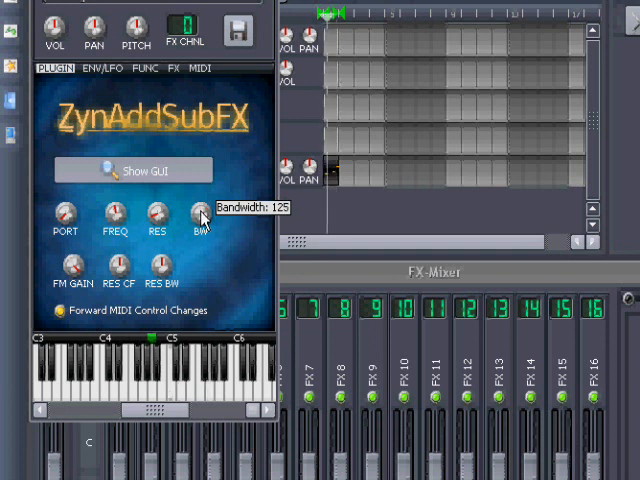
{"action": "left_click_drag", "start_coordinate": [198, 212], "coordinate": [198, 240]}
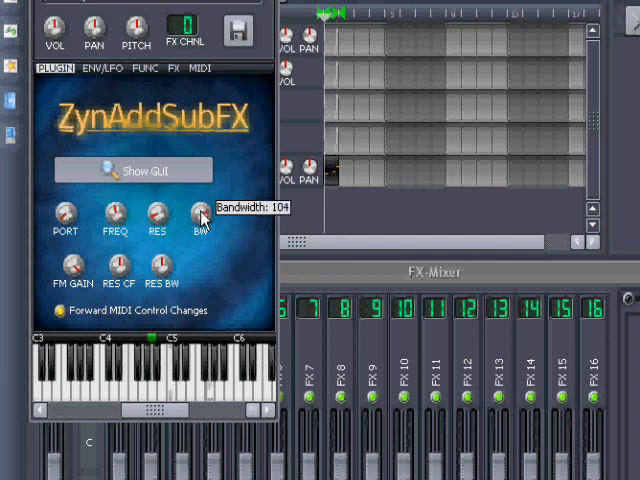
{"action": "left_click_drag", "start_coordinate": [198, 213], "coordinate": [198, 233]}
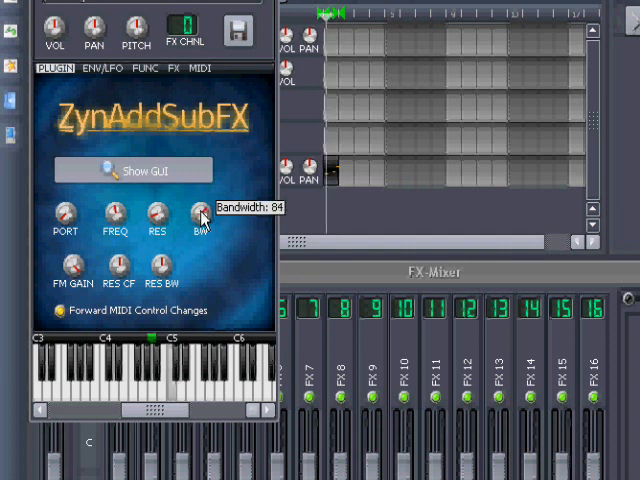